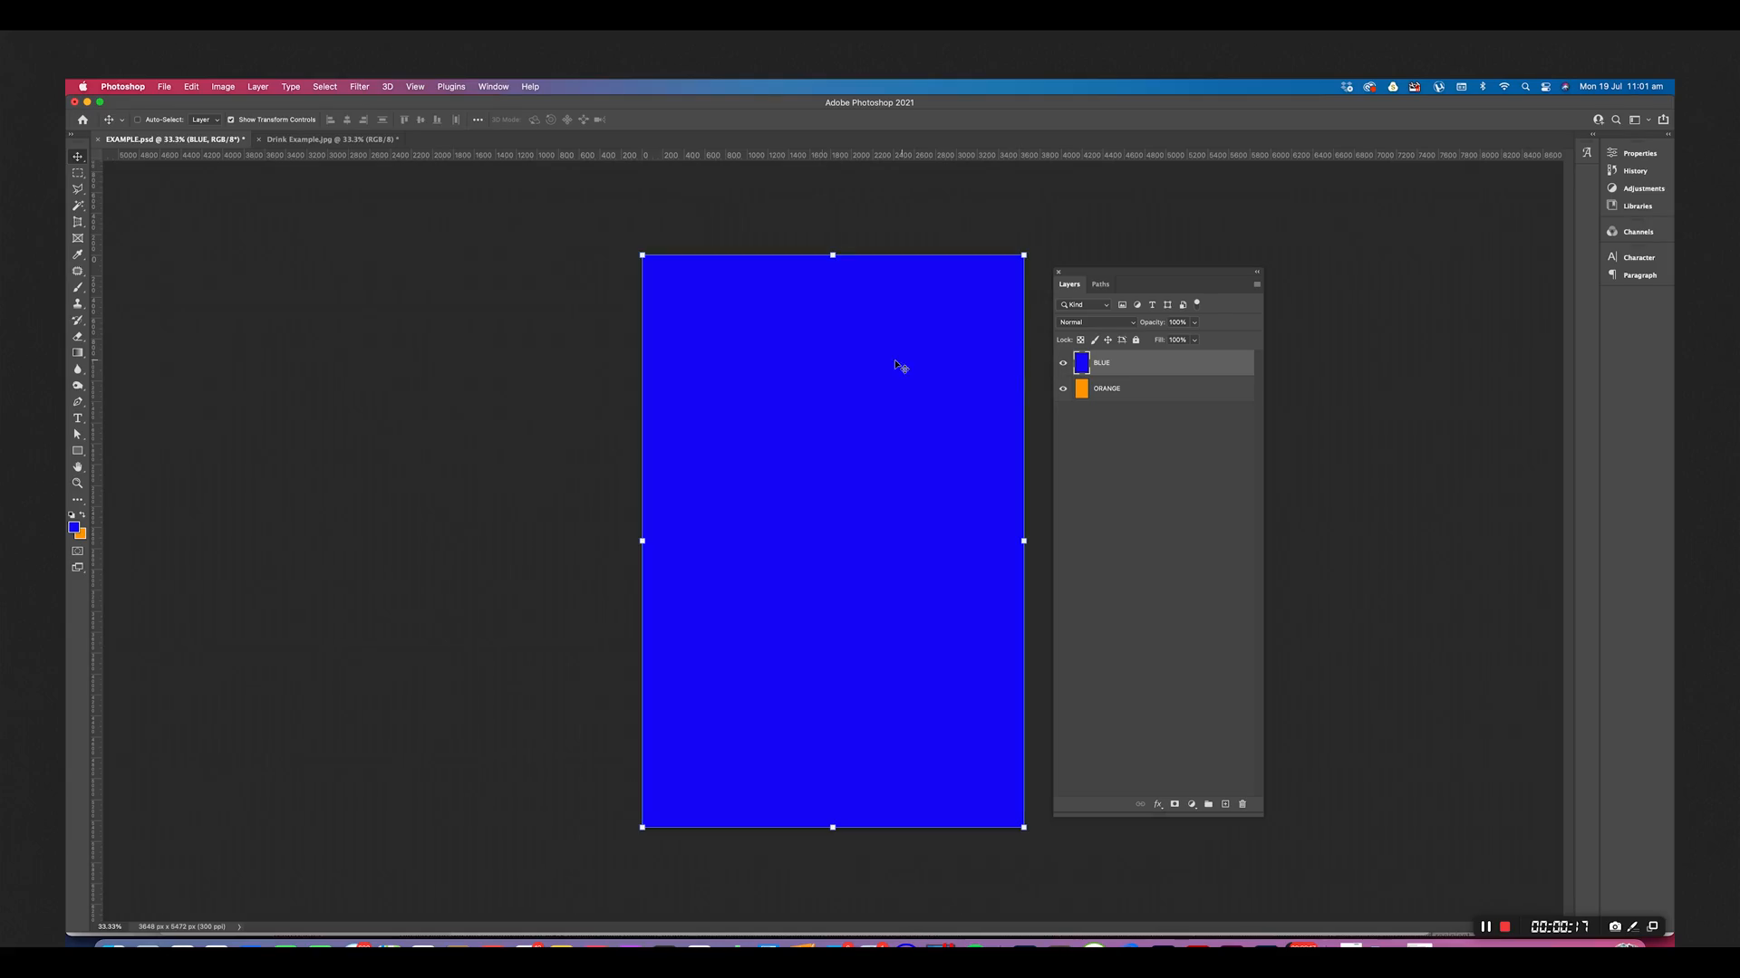
Paint a white dot on BLUE's black mask to reveal a circle, then target the mask.
left_click_drag(834, 449, 843, 522)
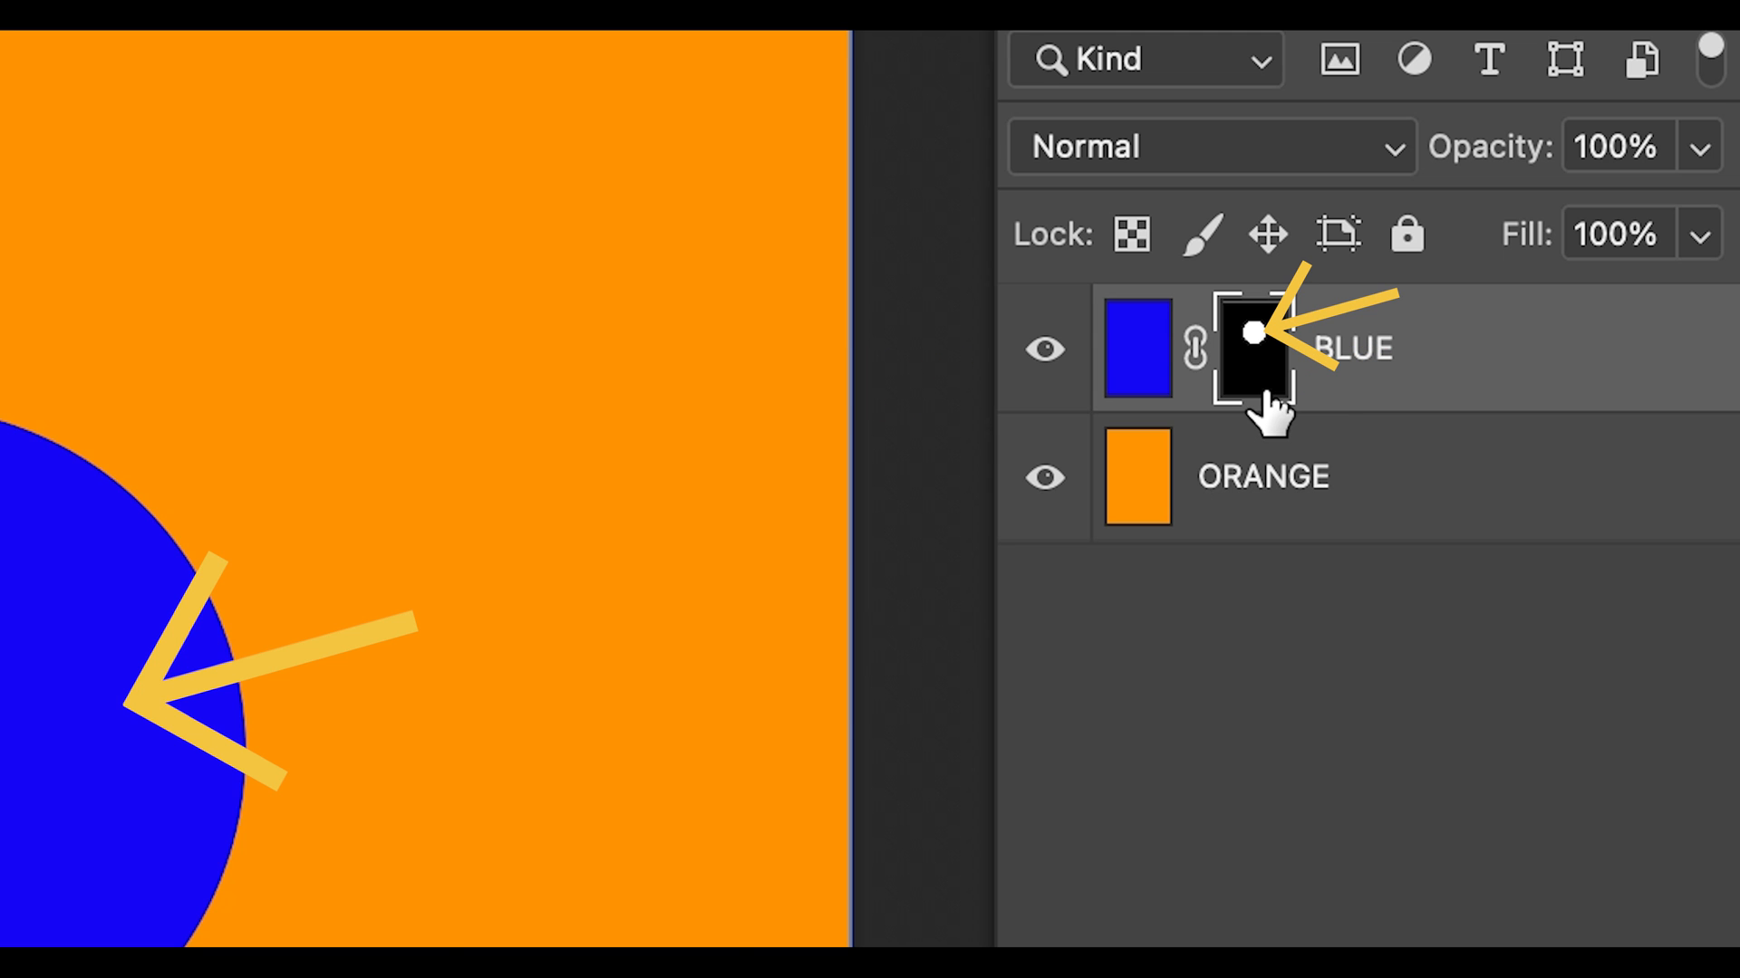
left_click(1254, 332)
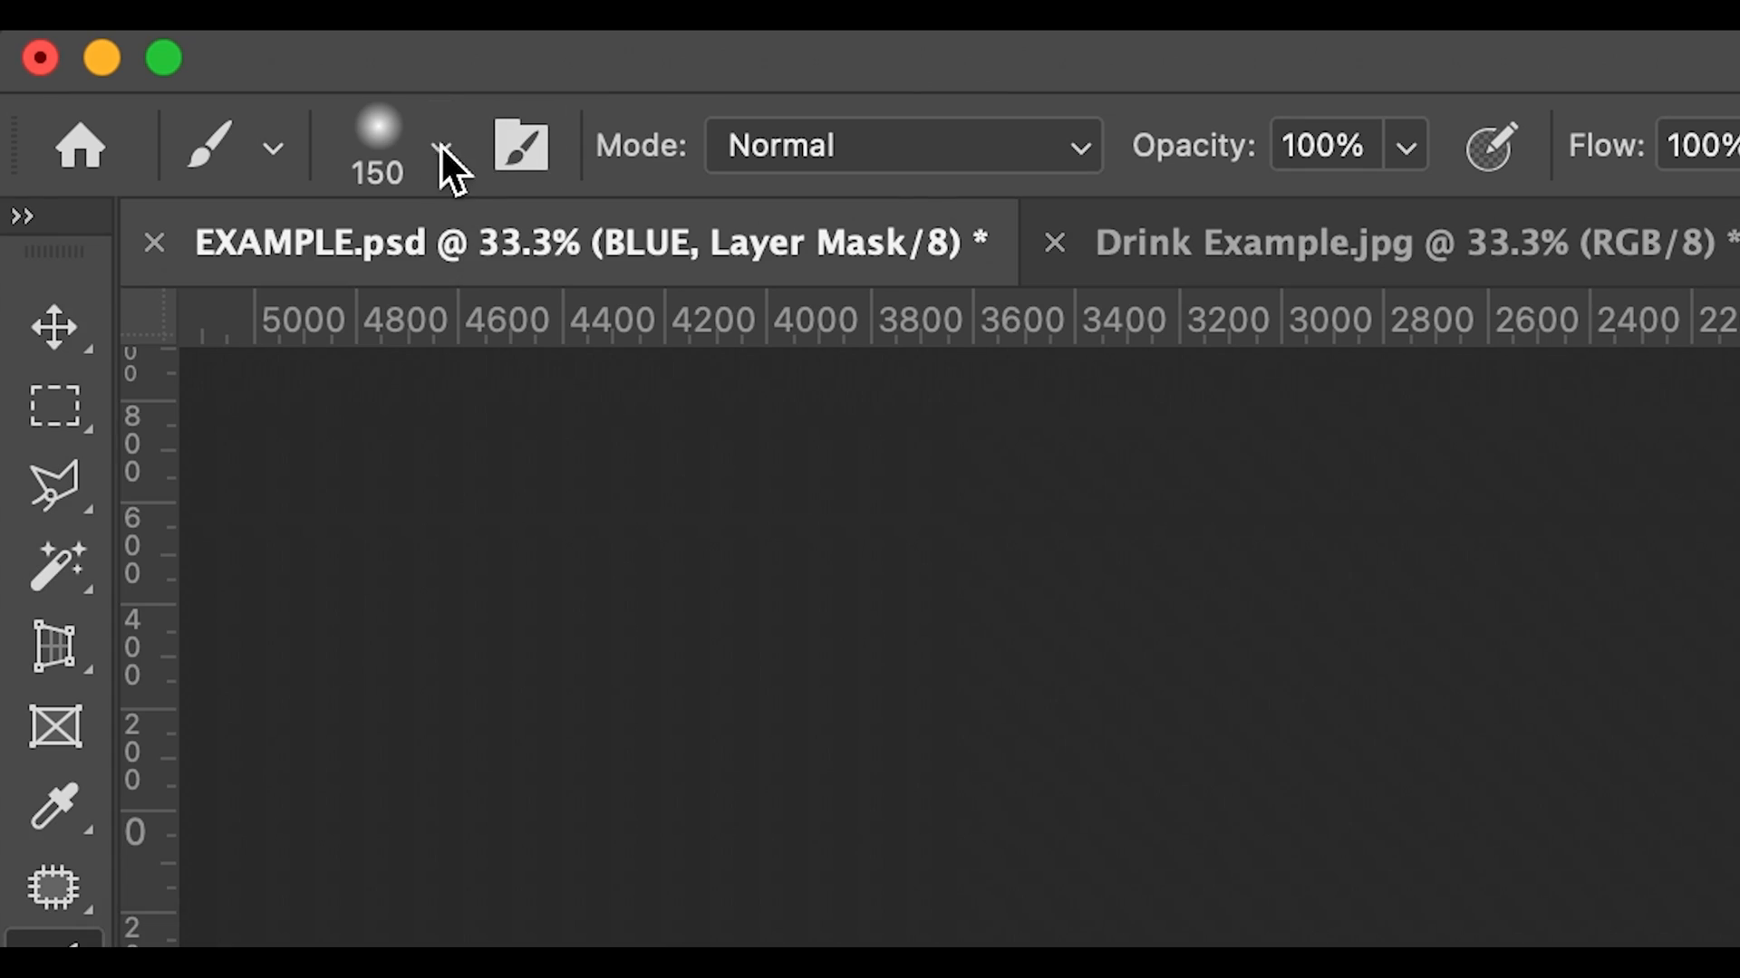
Open the brush size and hardness picker before undoing the BLUE layer mask.
left_click(441, 145)
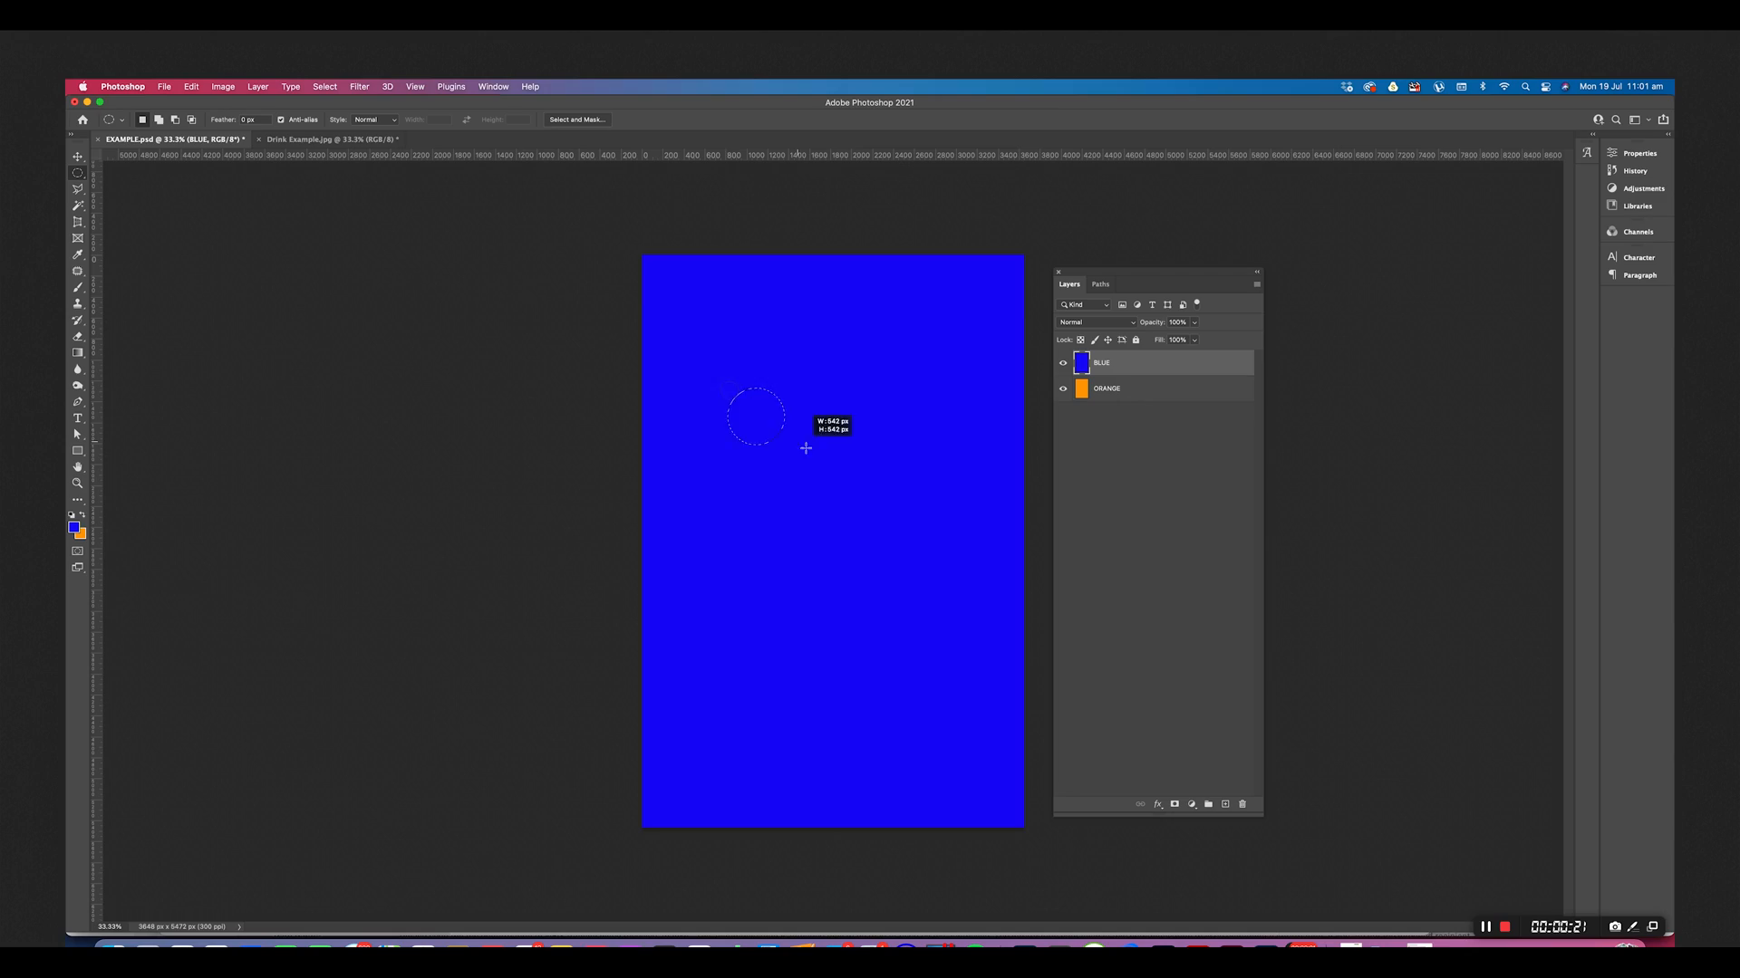
Draw a circular selection on BLUE, then toggle Layer 2's visibility in Drink Example.
left_click_drag(755, 416, 904, 499)
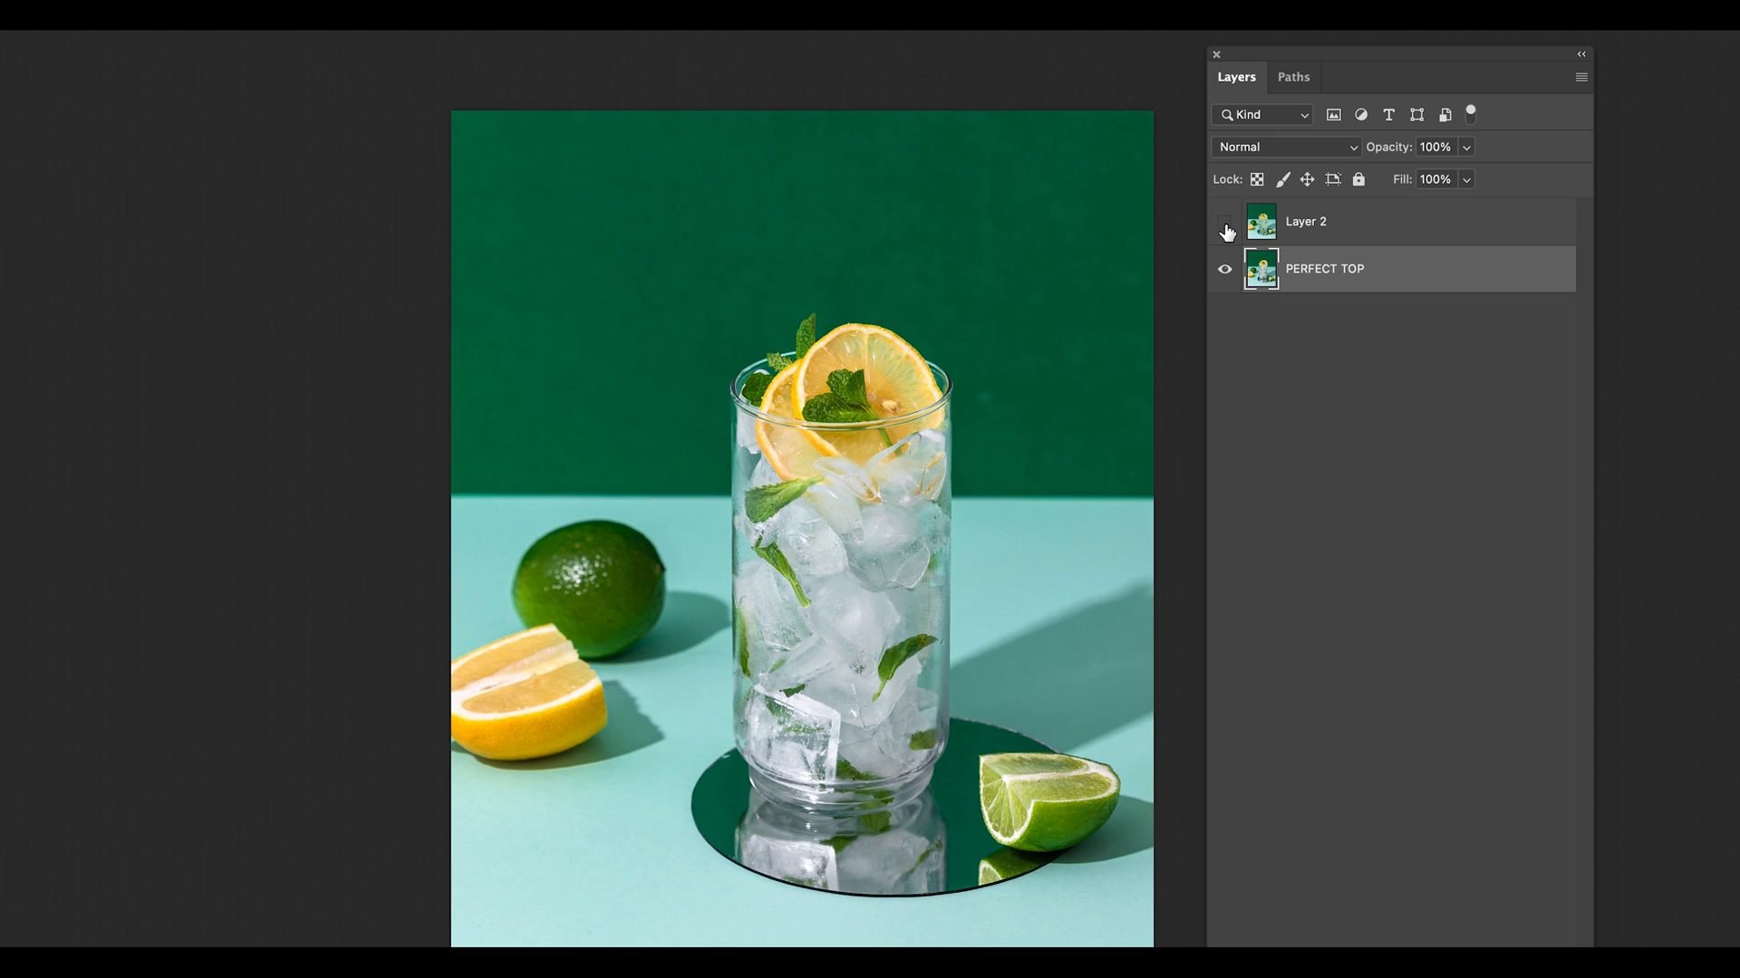
left_click(1225, 221)
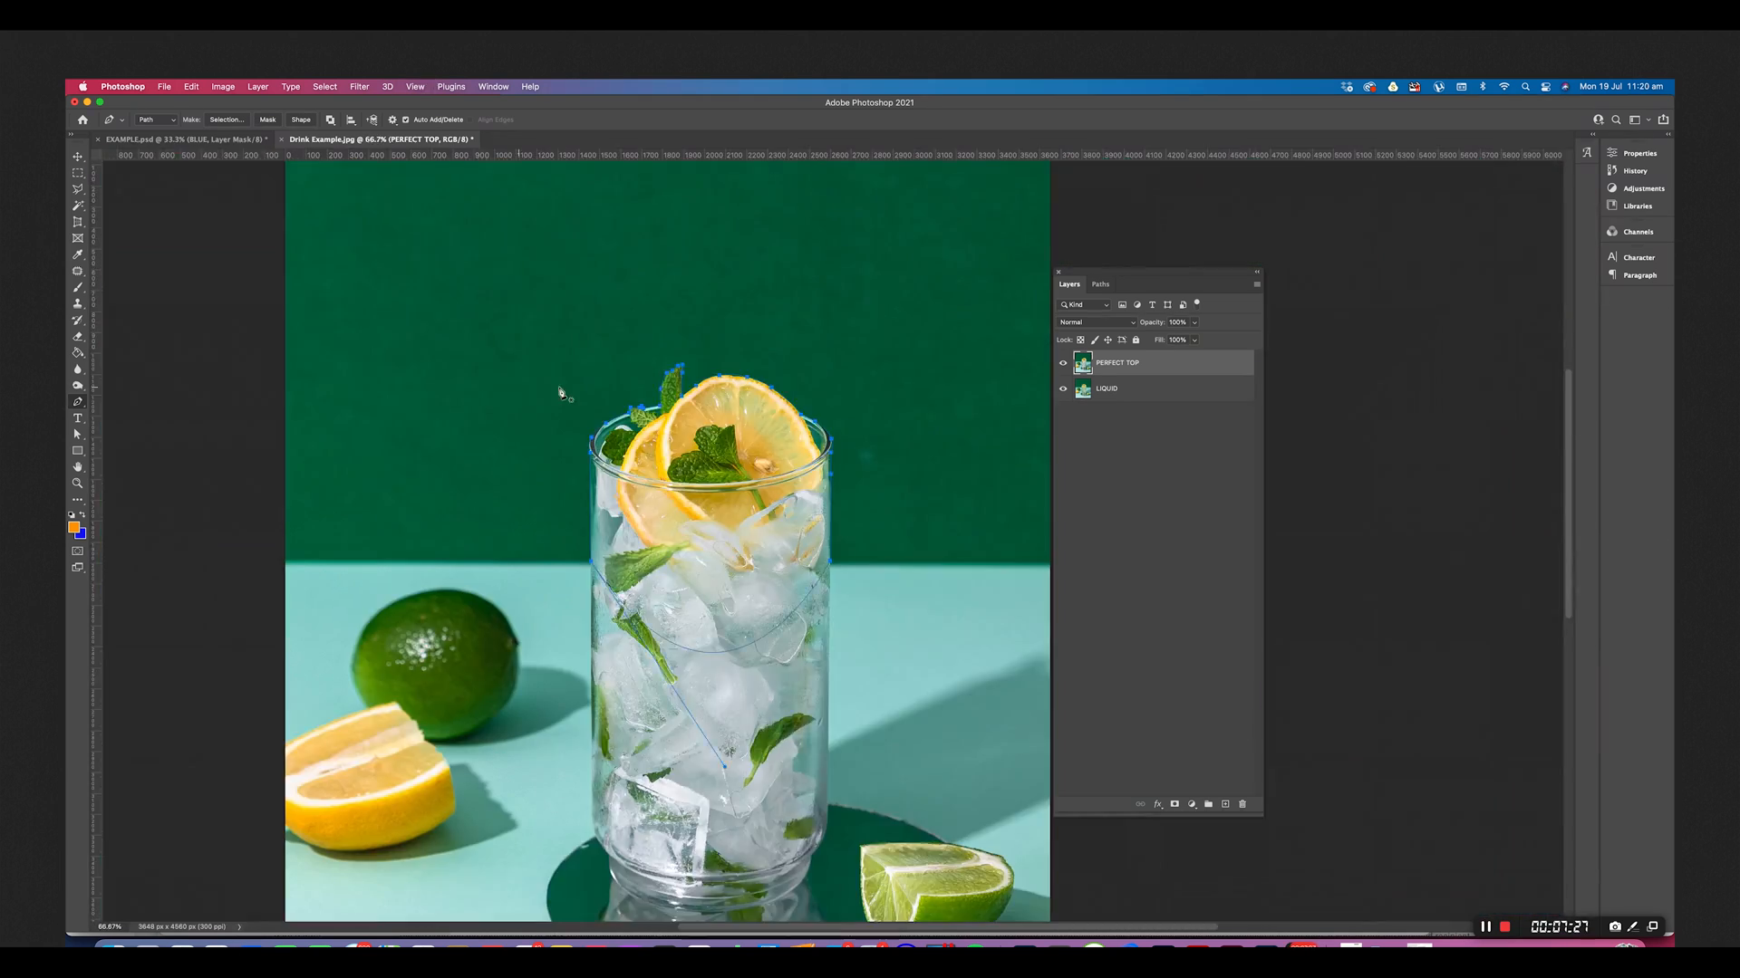
Save the traced glass-top Work Path as a named path.
double_click(1130, 239)
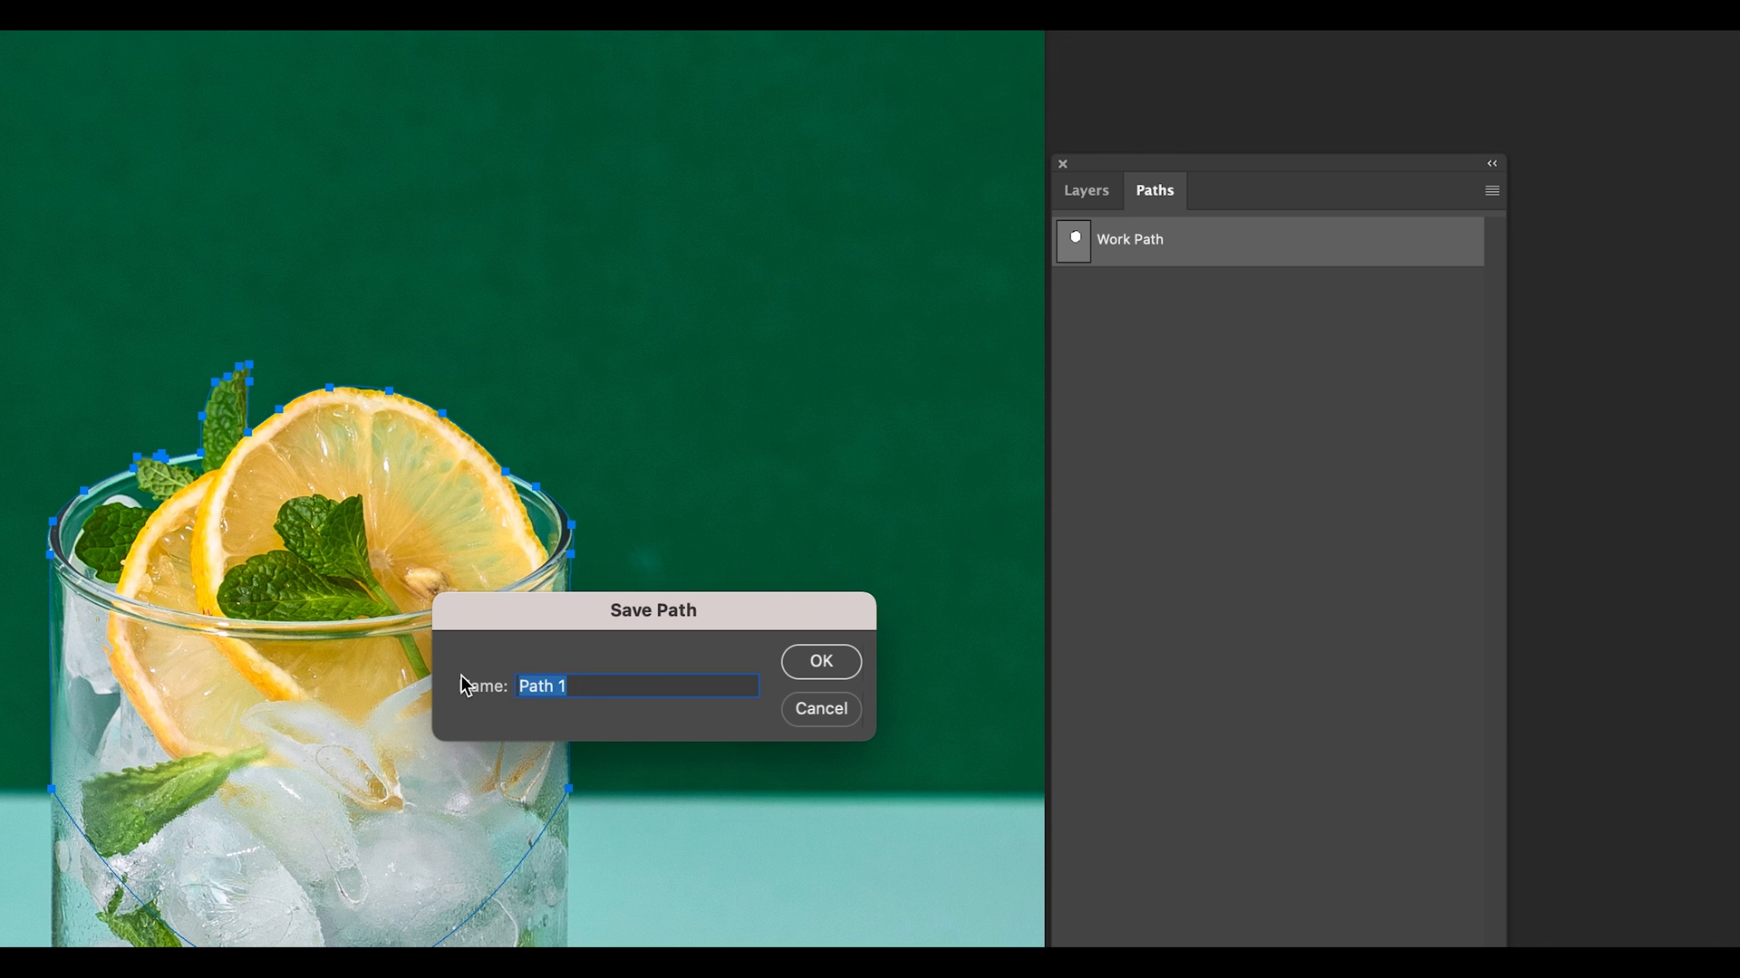
left_click(820, 661)
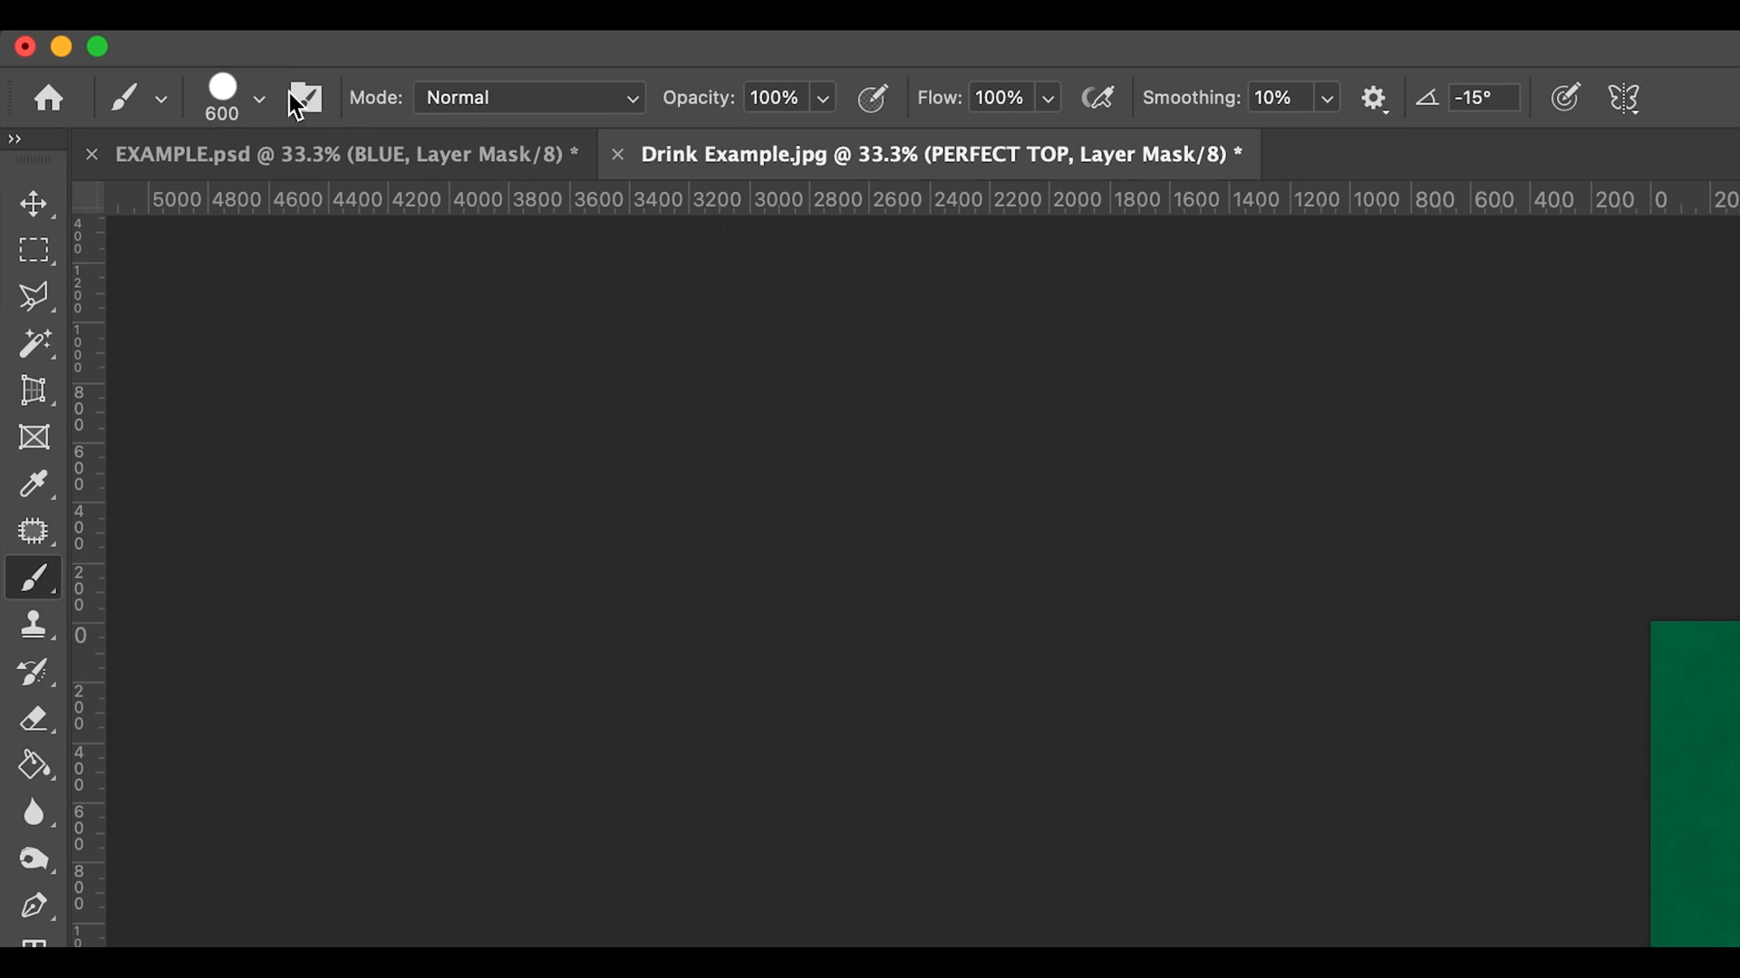
Adjust brush options for painting on the PERFECT TOP mask.
left_click(259, 98)
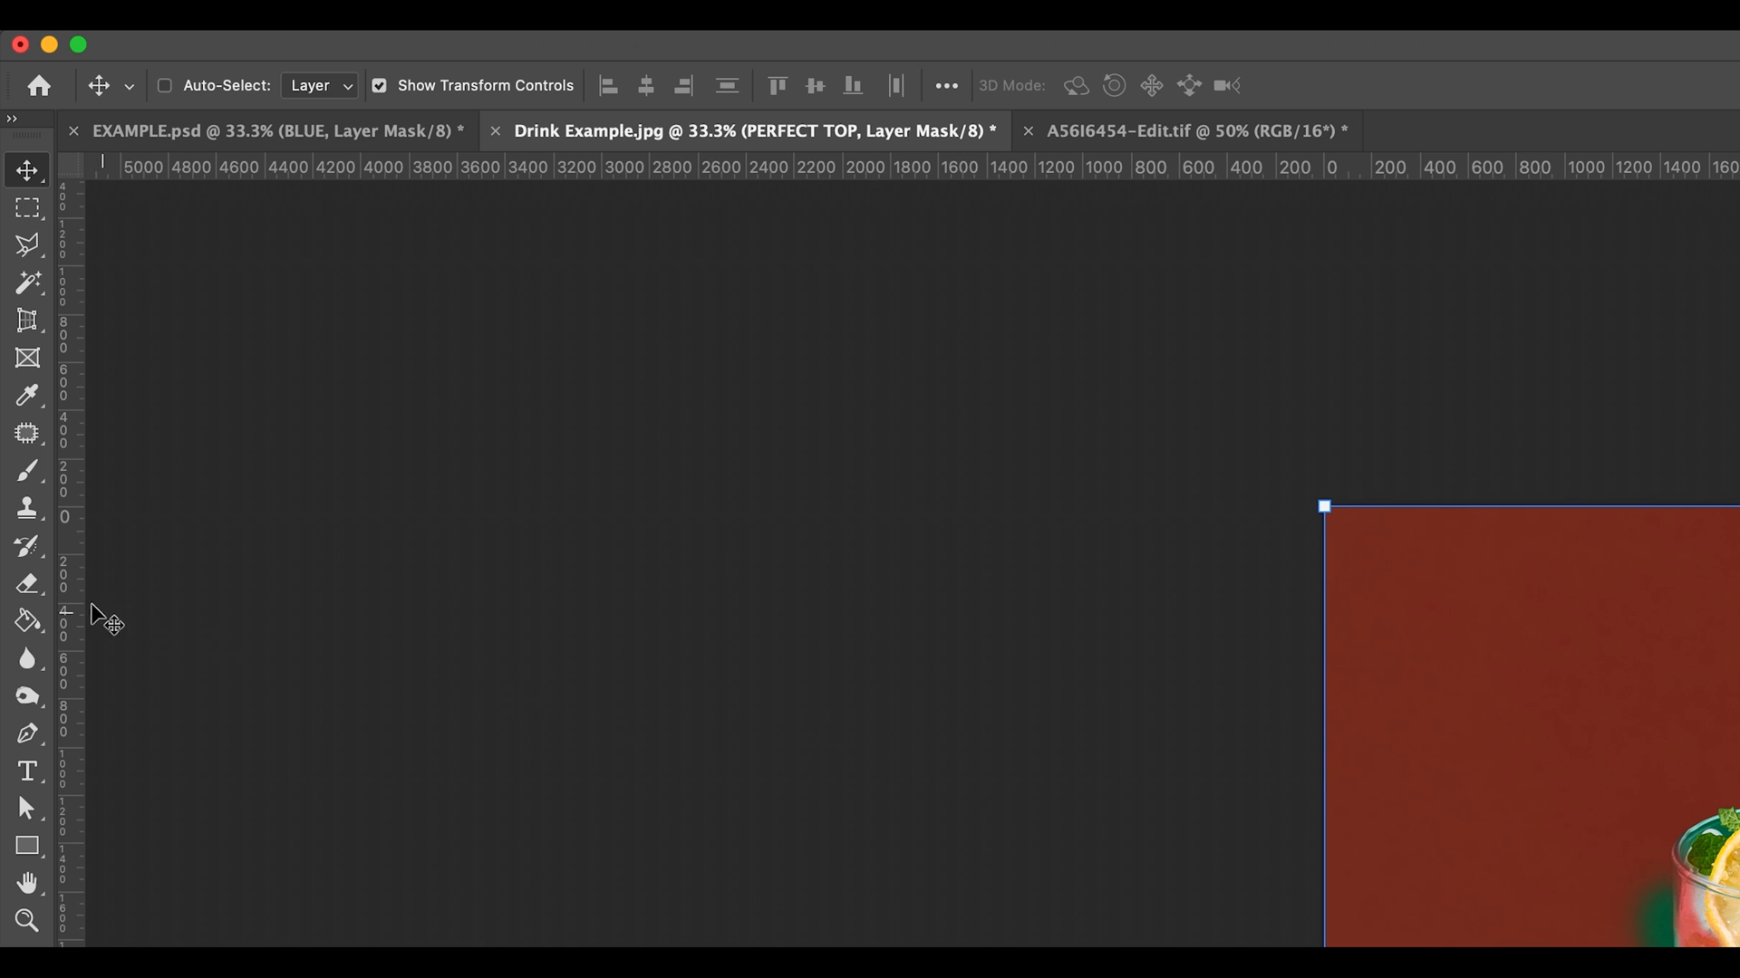
Select the Brush tool to resume painting on the red mask overlay.
left_click(26, 471)
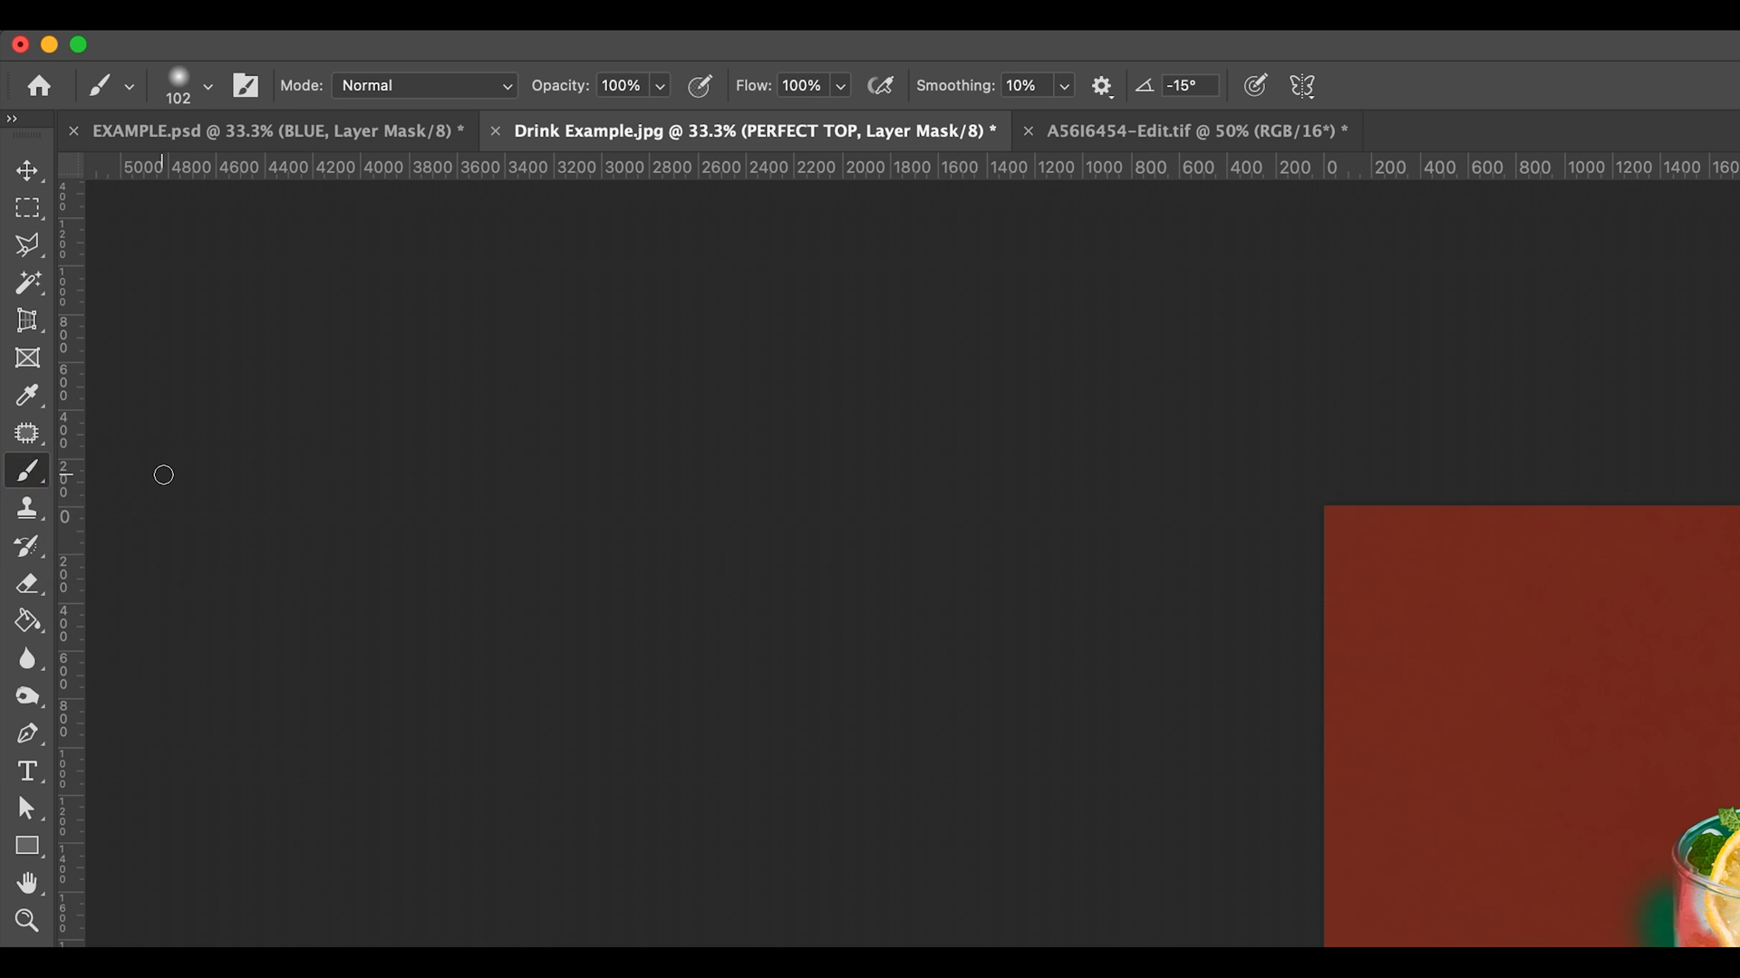